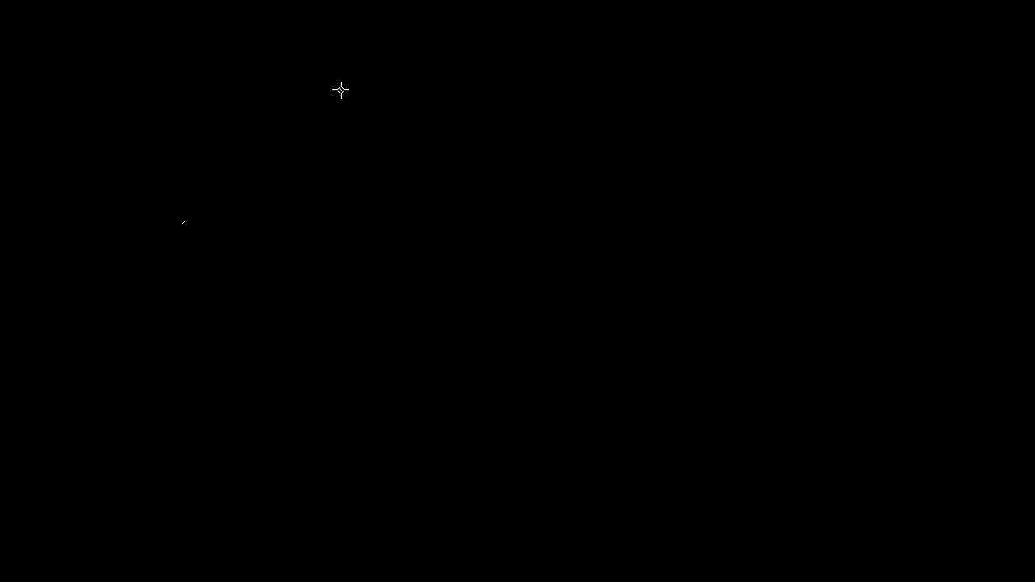
{"action": "mouse_move", "coordinate": [288, 89]}
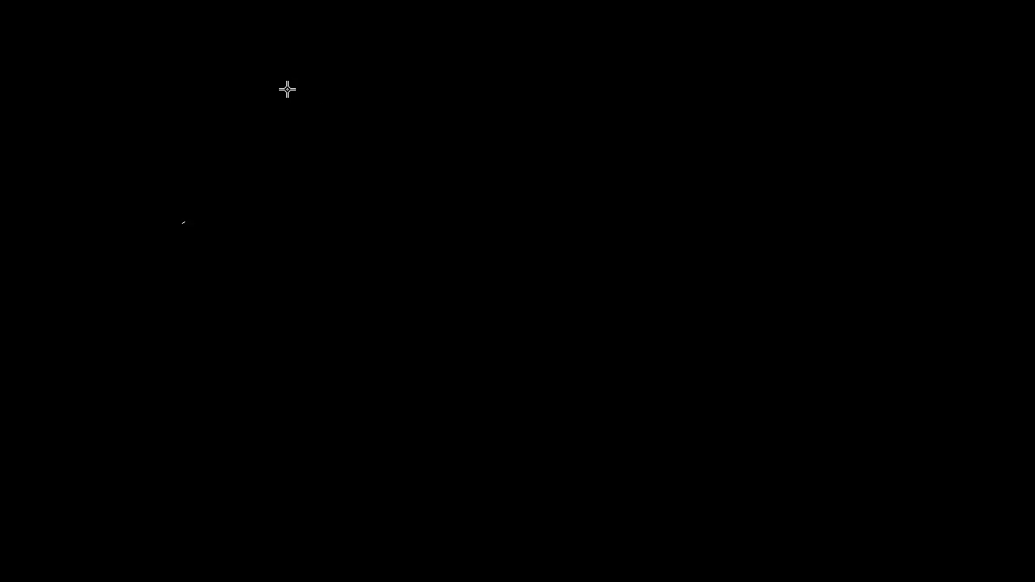
- Draw the CBC cross with WBC, Hgb, Hct, Plt labels and the 60% N, 20% L, 5% M differential
{"action": "left_click_drag", "start_coordinate": [288, 89], "coordinate": [369, 142]}
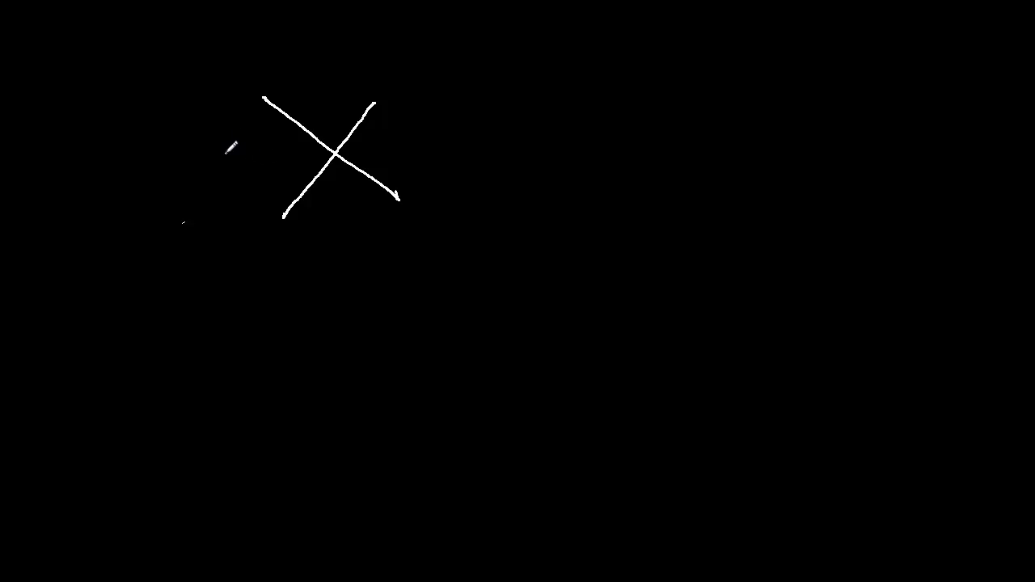
{"action": "left_click_drag", "start_coordinate": [229, 145], "coordinate": [283, 181]}
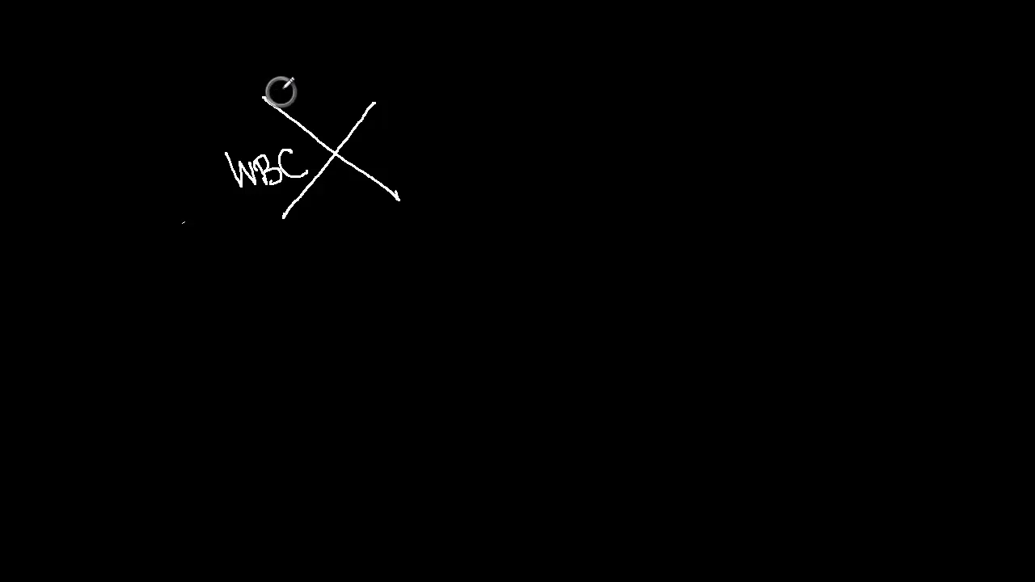
{"action": "left_click_drag", "start_coordinate": [278, 89], "coordinate": [311, 72]}
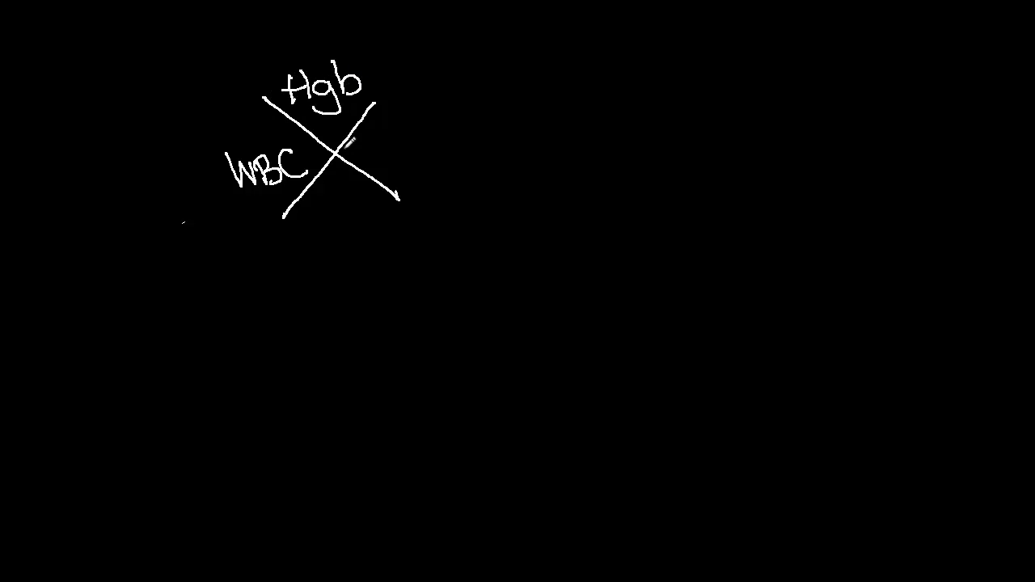
{"action": "type", "text": "Hc"}
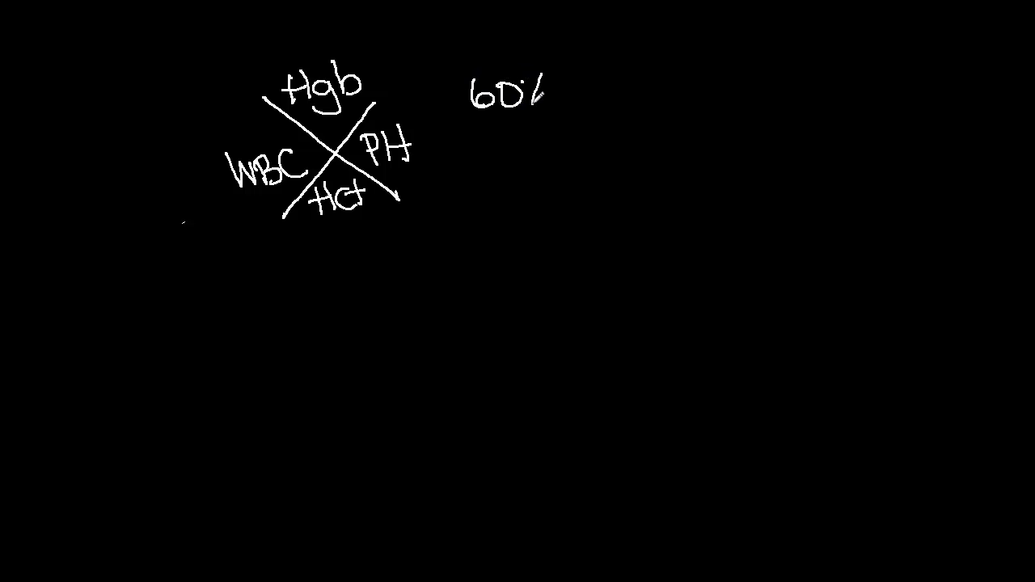
{"action": "type", "text": "N"}
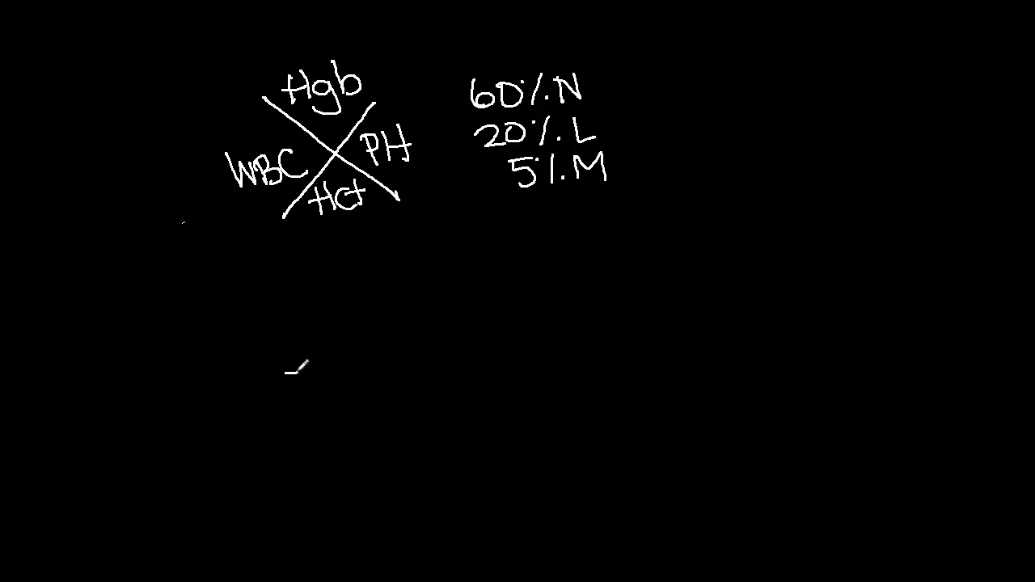
- Draw the CMP fishbone below the CBC and label Na+, K+, Cl-, HCO3-, BUN, Cr, Glu
{"action": "left_click_drag", "start_coordinate": [294, 370], "coordinate": [557, 388]}
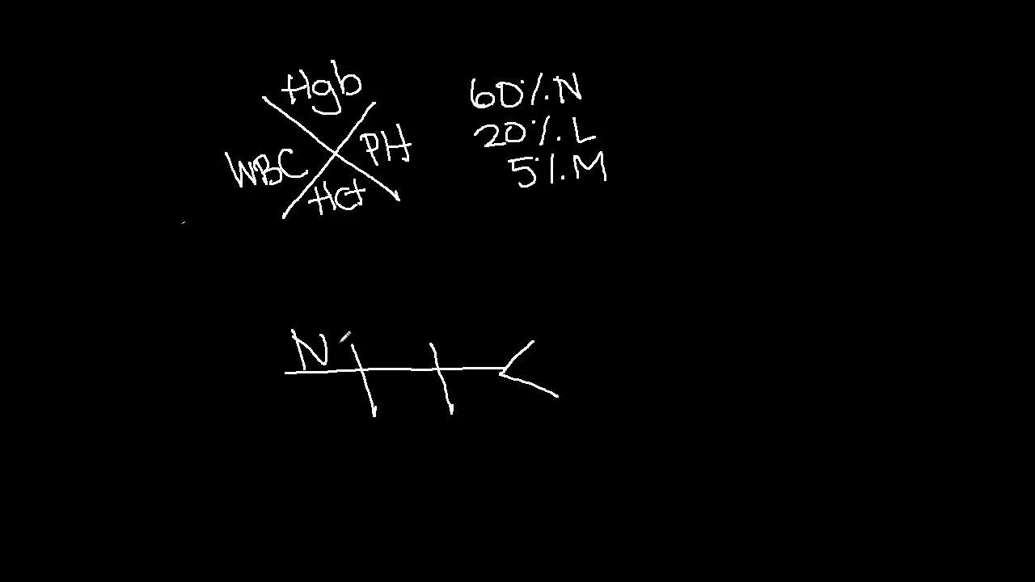
{"action": "type", "text": "a+"}
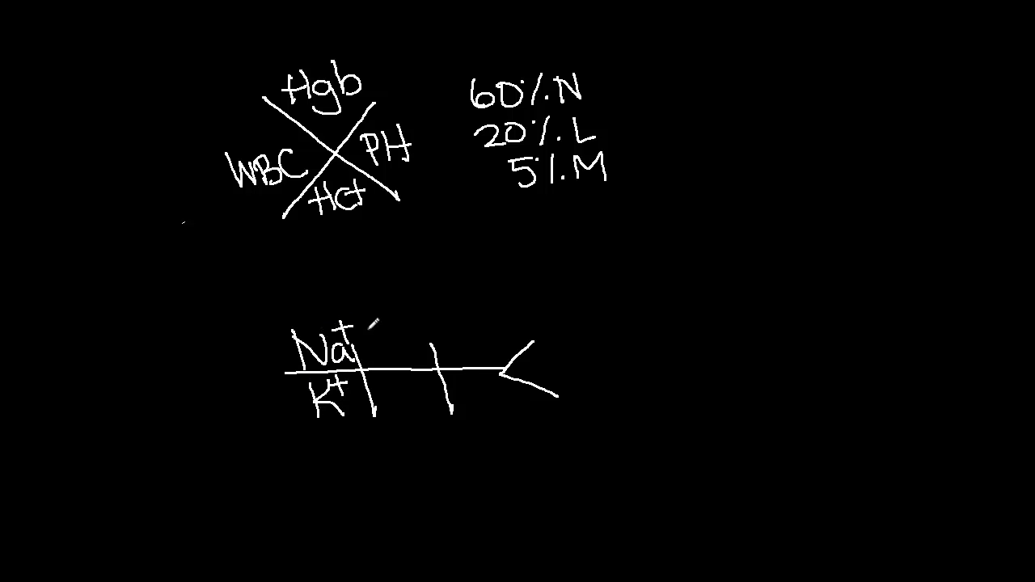
{"action": "type", "text": "Cl-"}
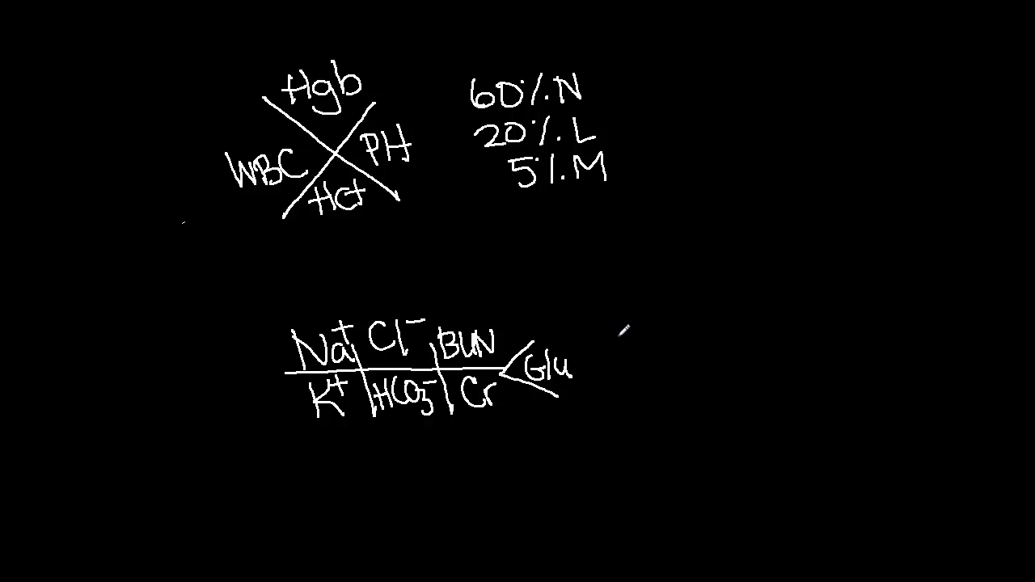
- Add a bracket right of the fishbone listing Ca++, Mg++ and PO4
{"action": "left_click_drag", "start_coordinate": [614, 315], "coordinate": [614, 371]}
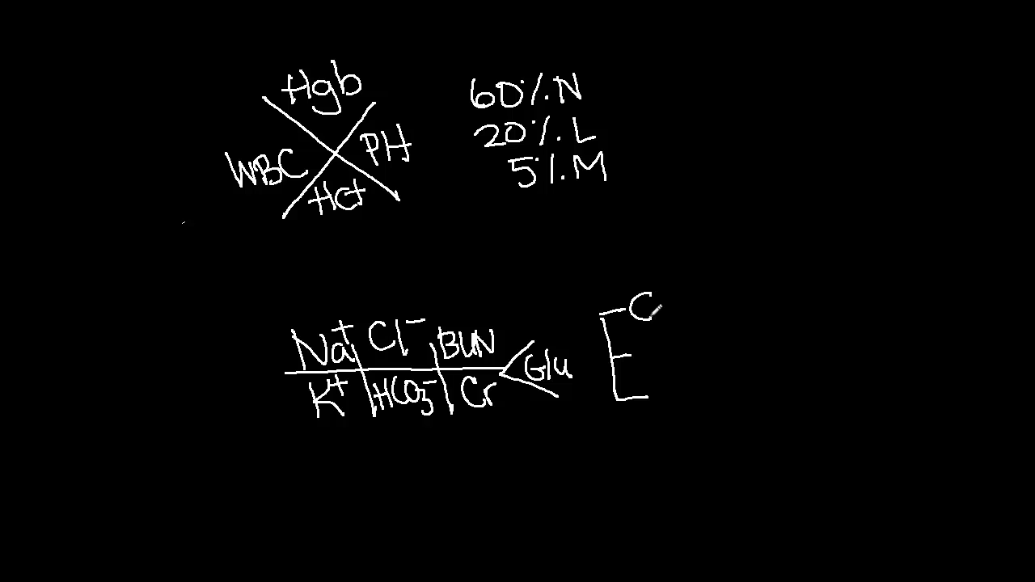
{"action": "type", "text": "a++"}
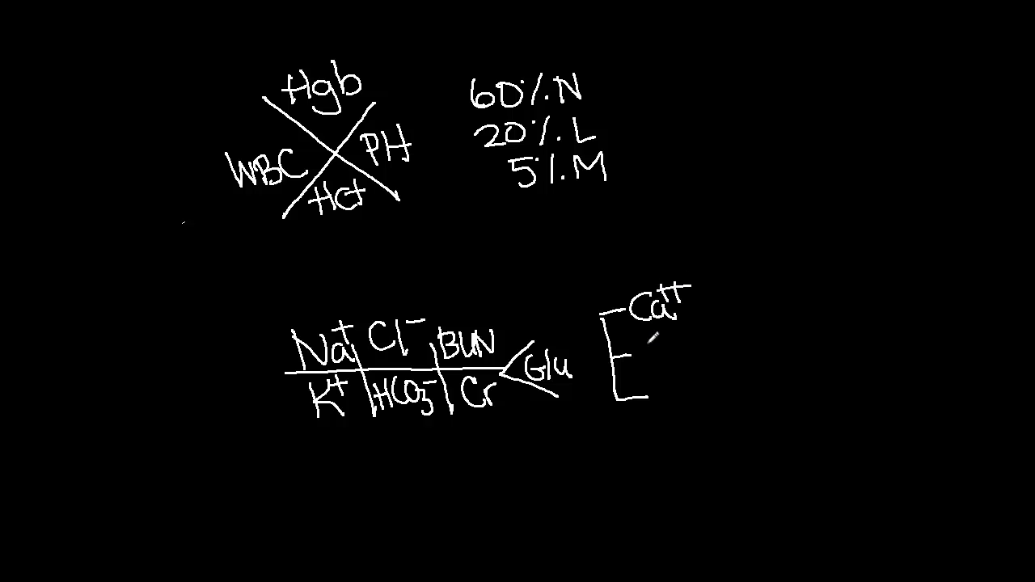
{"action": "type", "text": "Mg++"}
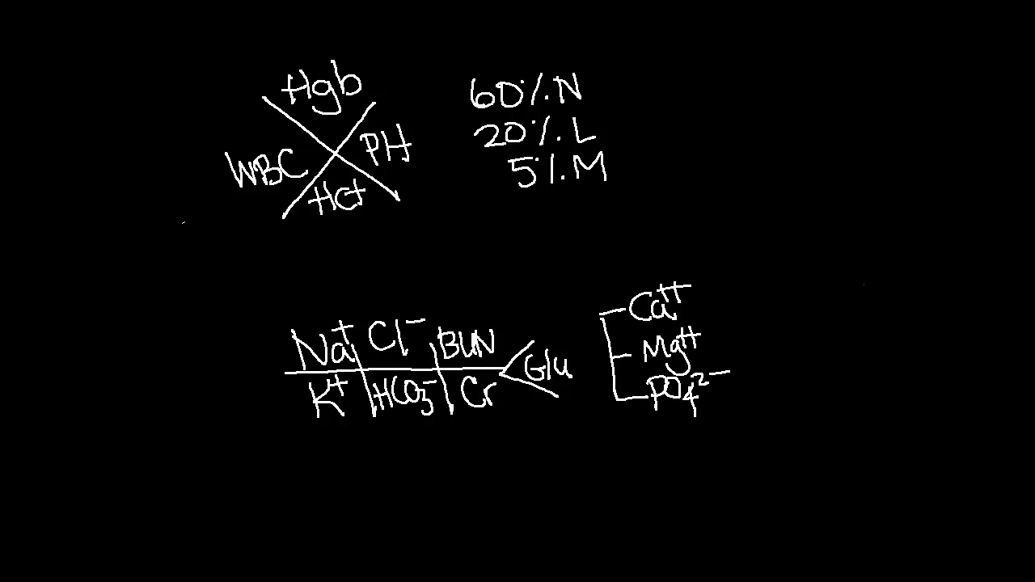
{"action": "mouse_move", "coordinate": [711, 113]}
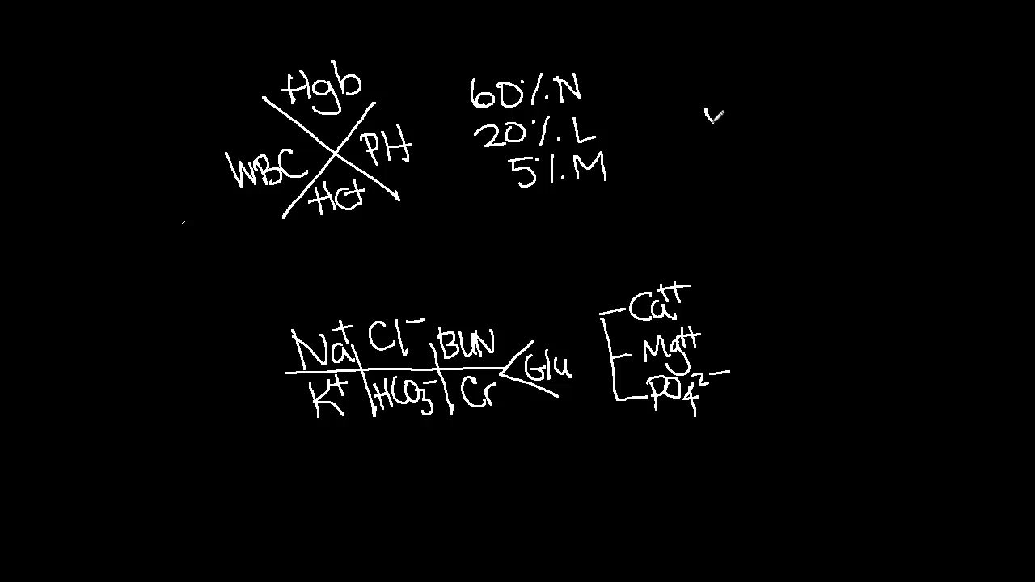
- Draw the liver cross at upper right labelled ALT, AST, Bili and A.P
{"action": "left_click_drag", "start_coordinate": [711, 105], "coordinate": [789, 186]}
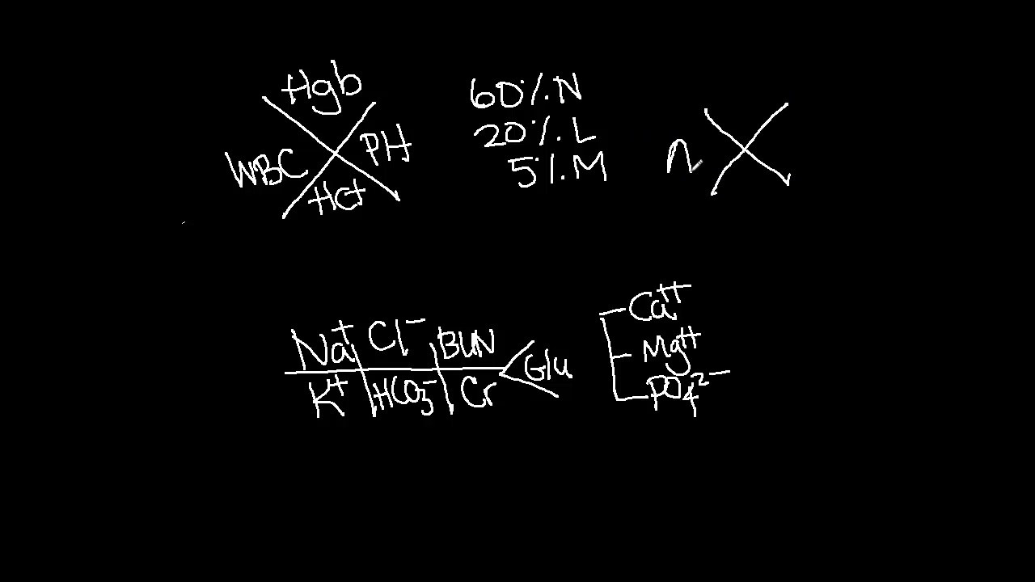
{"action": "type", "text": "ALT"}
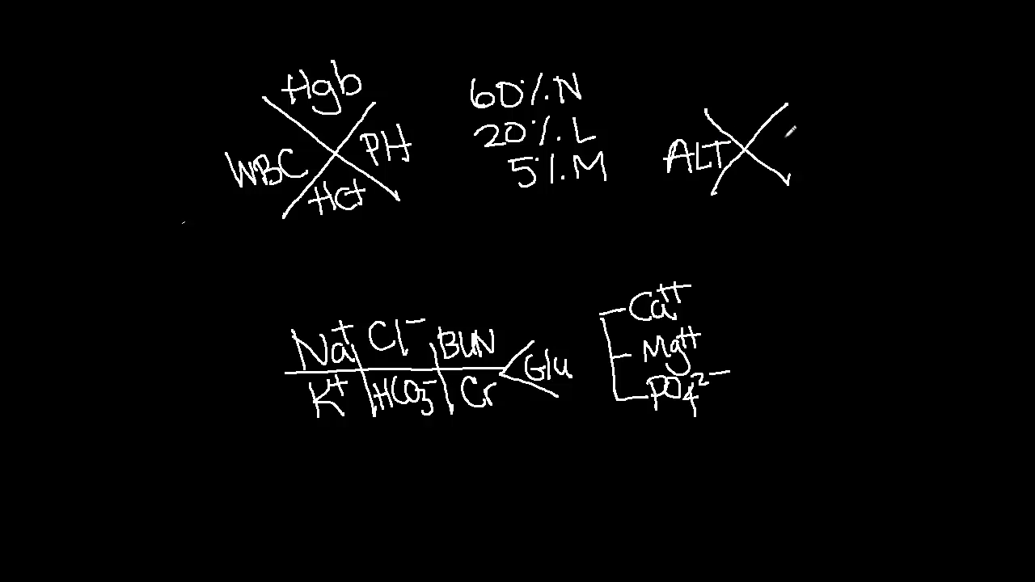
{"action": "type", "text": "AST"}
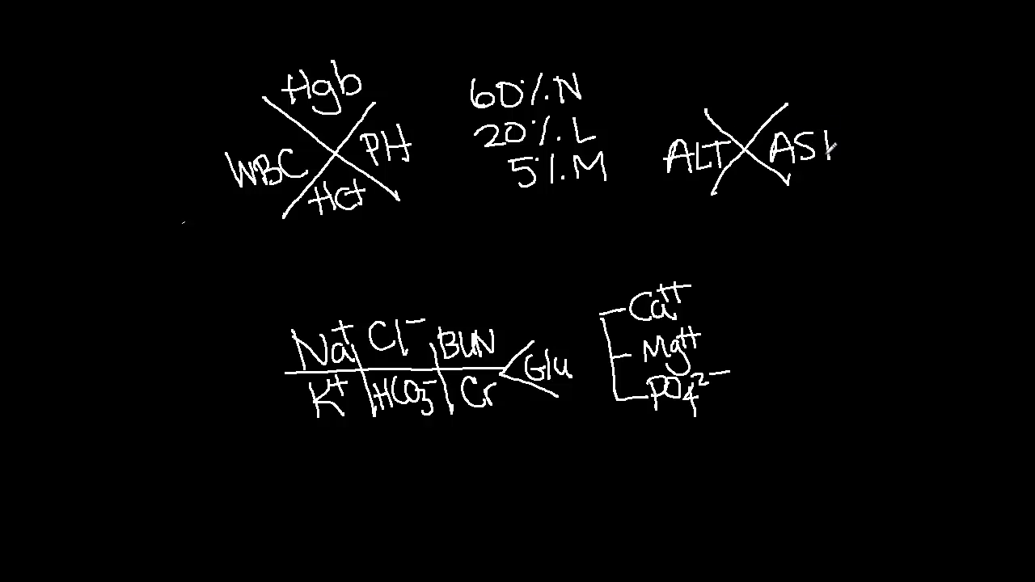
{"action": "left_click", "coordinate": [728, 97]}
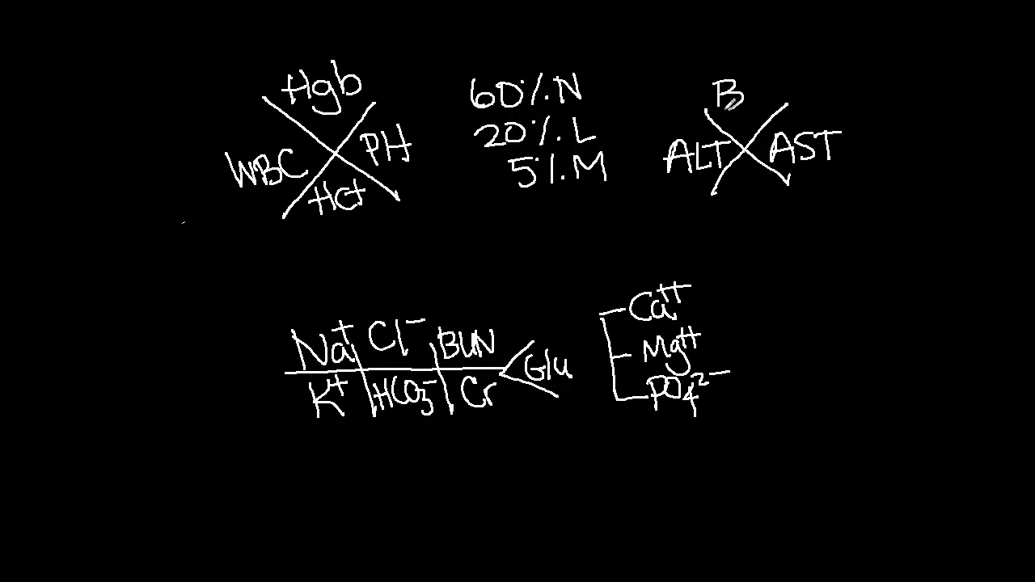
{"action": "type", "text": "ili"}
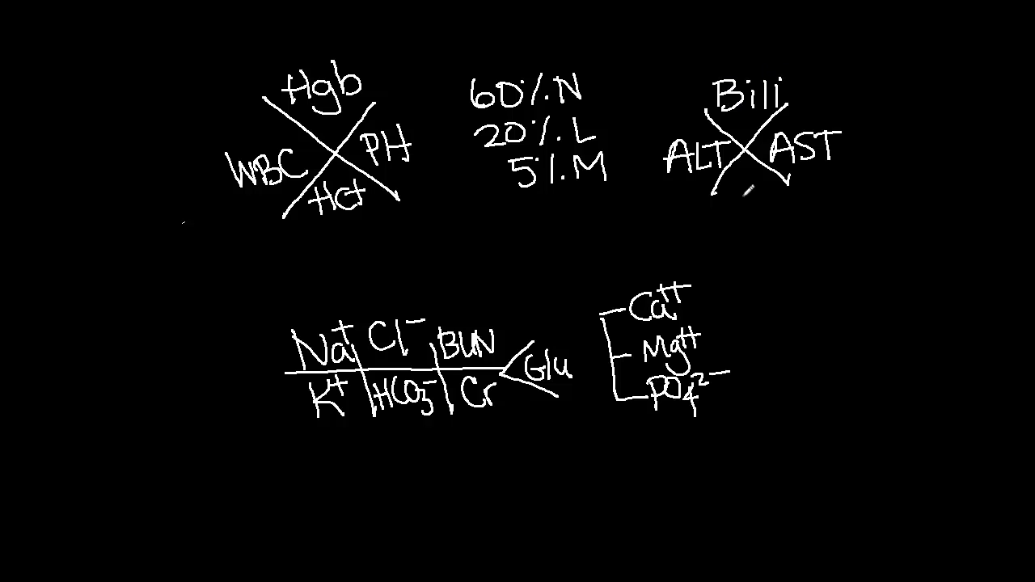
{"action": "type", "text": "A:T"}
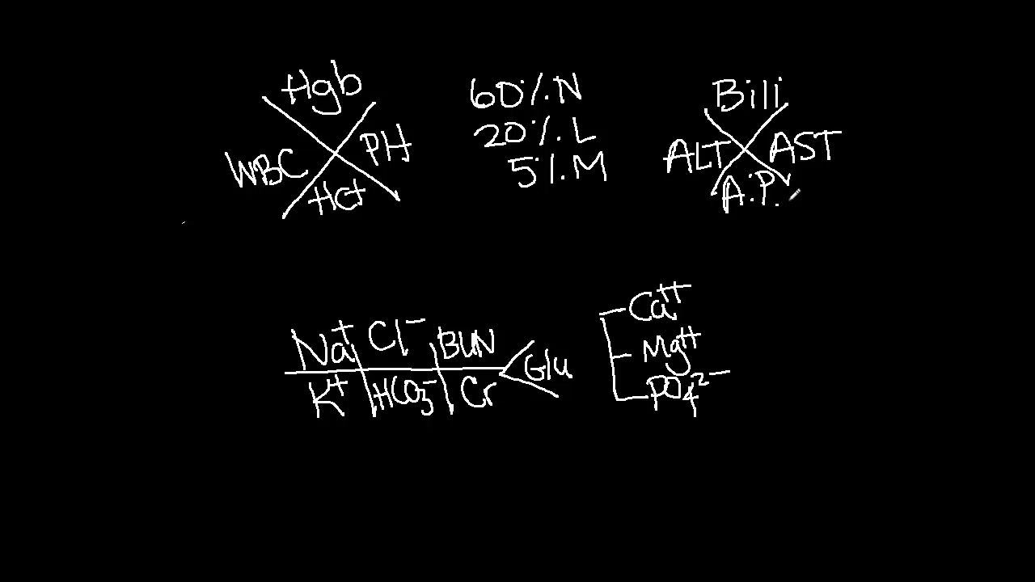
{"action": "mouse_move", "coordinate": [812, 333]}
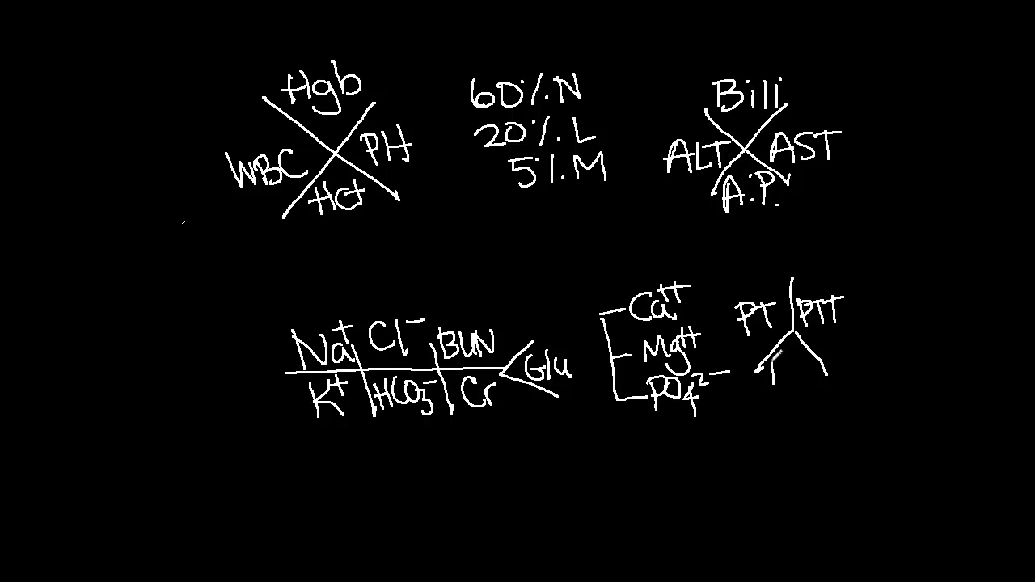
- Write INR on the coagulation skeleton, then select the whole canvas of diagrams for clearing
{"action": "type", "text": "INR"}
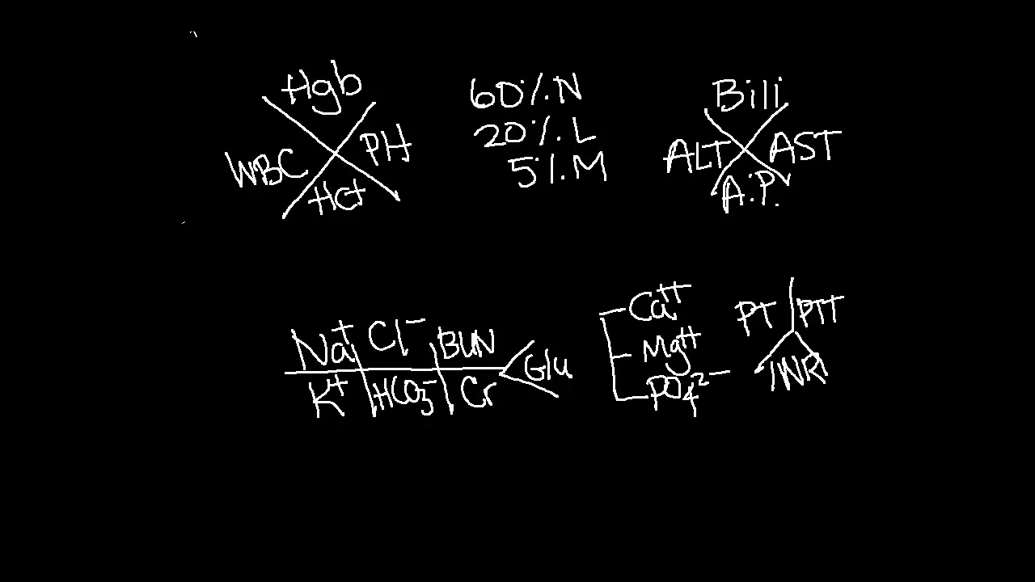
{"action": "left_click_drag", "start_coordinate": [191, 40], "coordinate": [666, 509]}
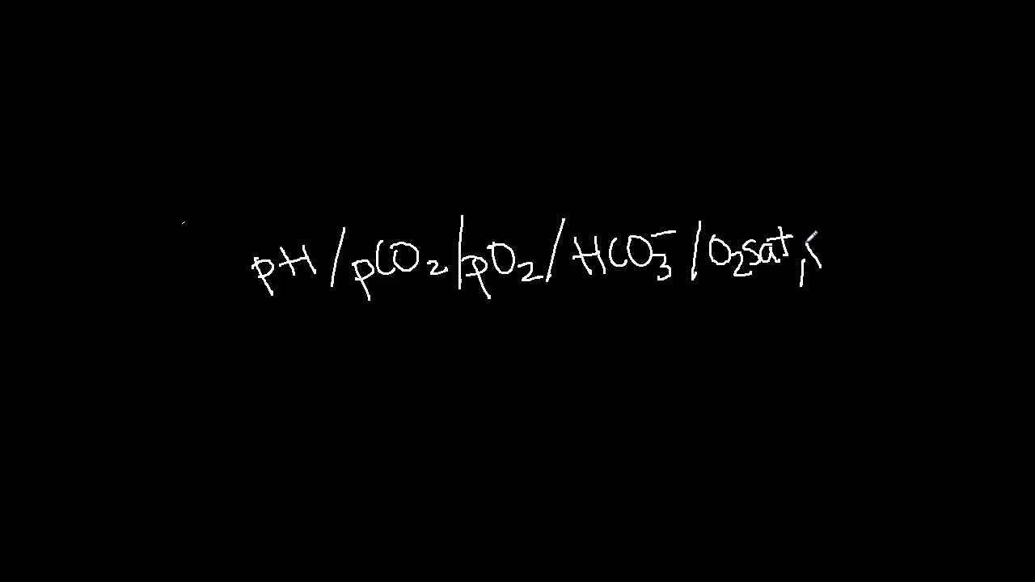
- Finish the ABG shorthand line pH / pCO2 / pO2 / HCO3- / O2sat with FiO2
{"action": "type", "text": "FiO2"}
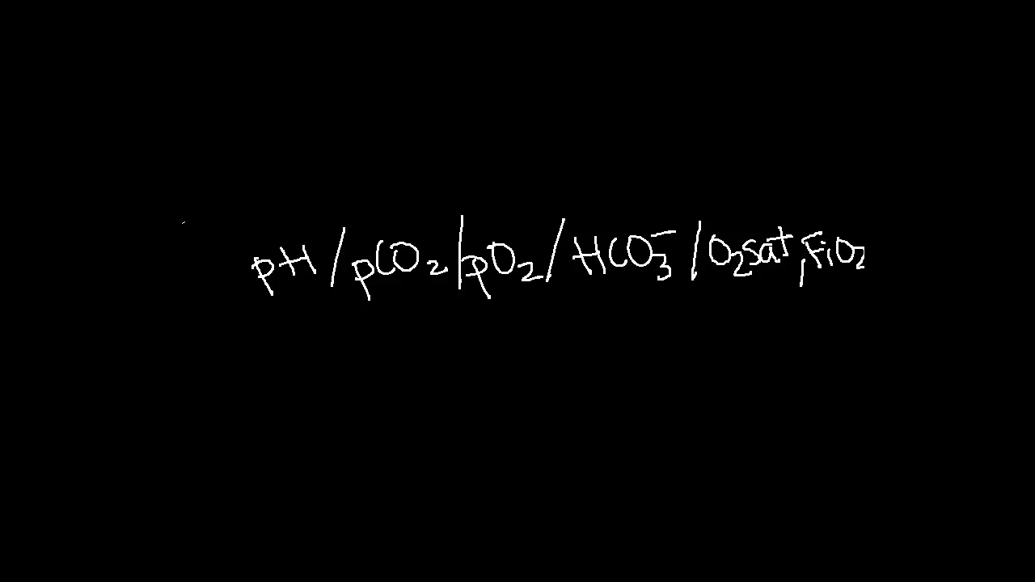